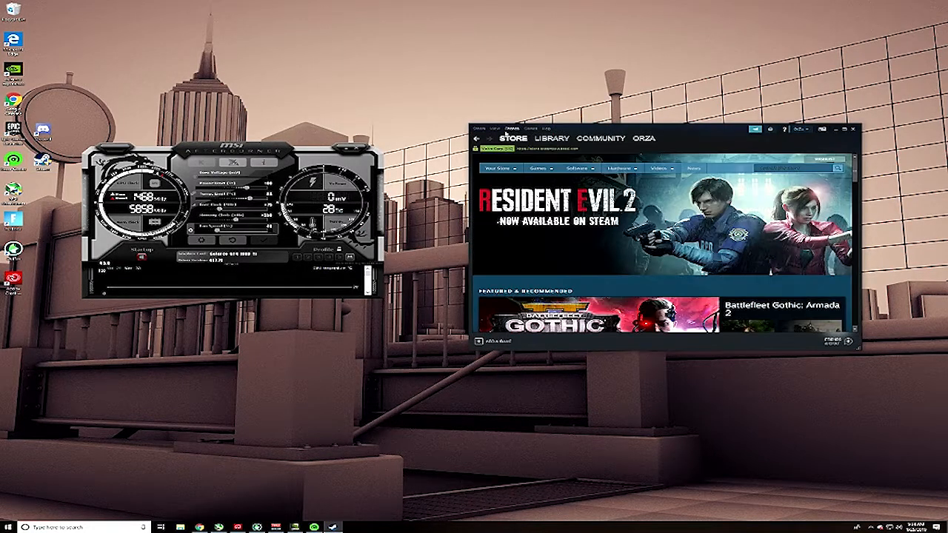
# Step: Open the Steam library and bring up the Fortnite SCUF shortcut page
pyautogui.click(493, 129)
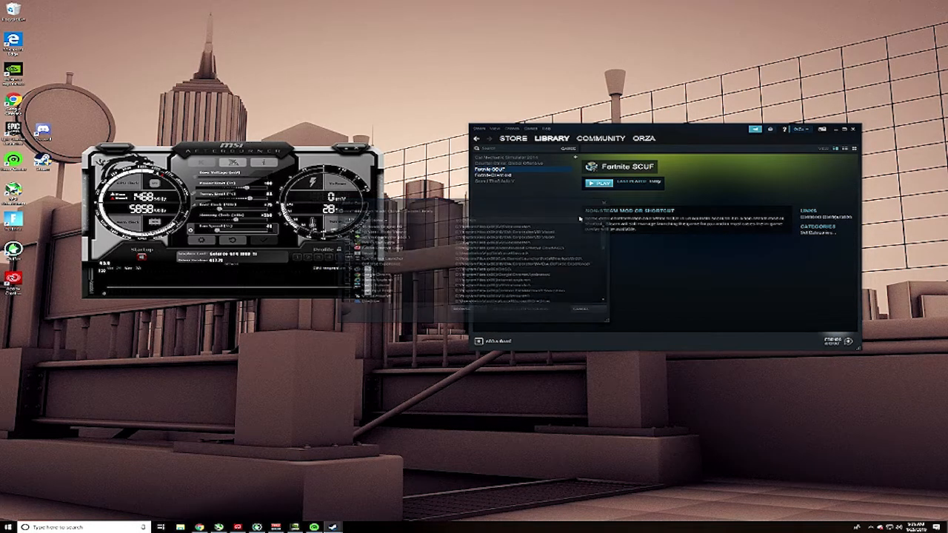
# Step: Save the Fortnite SCUF shortcut's overlay, virtual controller and launch-path settings in GloSC
pyautogui.click(66, 526)
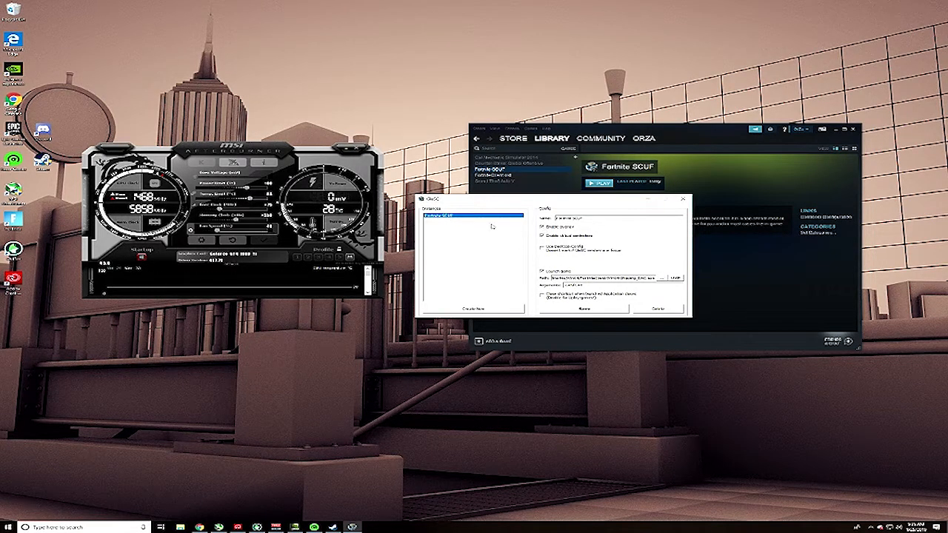
pyautogui.click(669, 273)
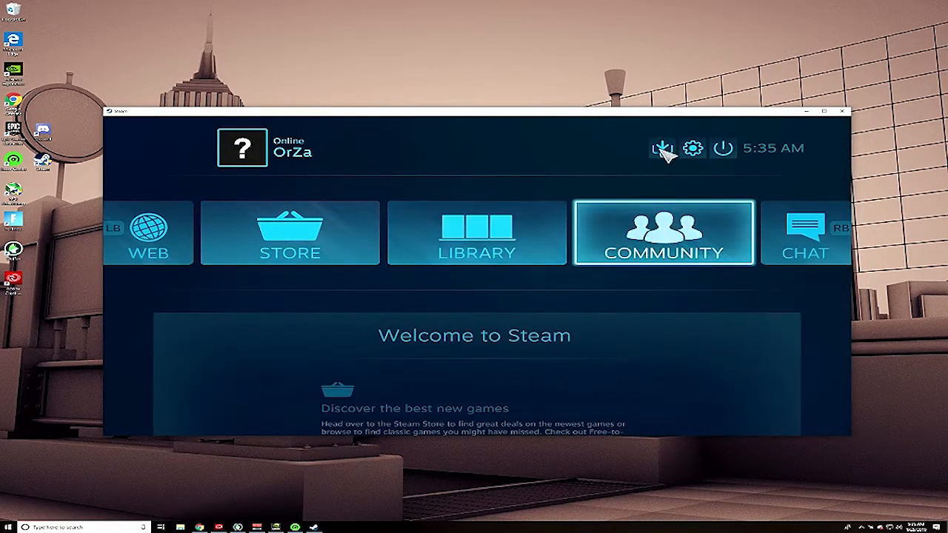
# Step: Visit Big Picture settings, then open Fortnite SCUF's game page from the library
pyautogui.click(693, 148)
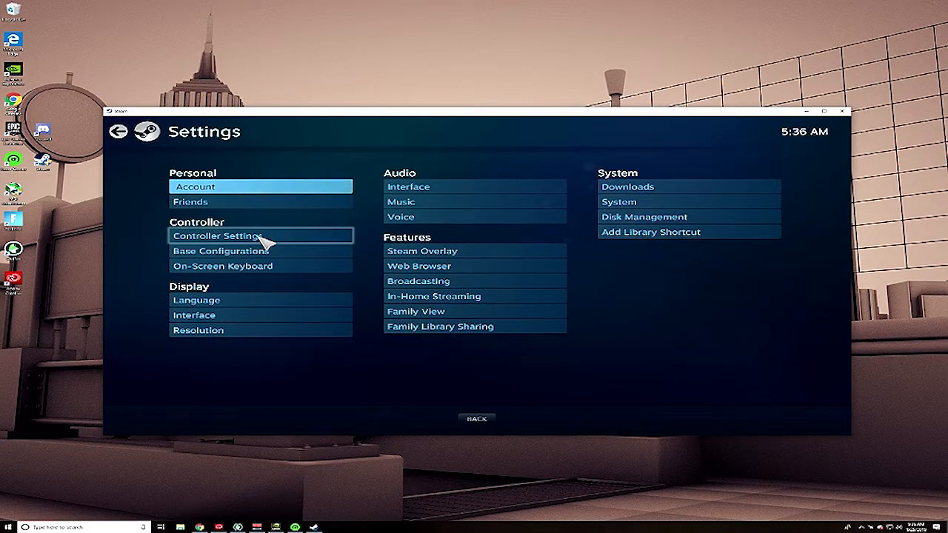
pyautogui.moveTo(274, 267)
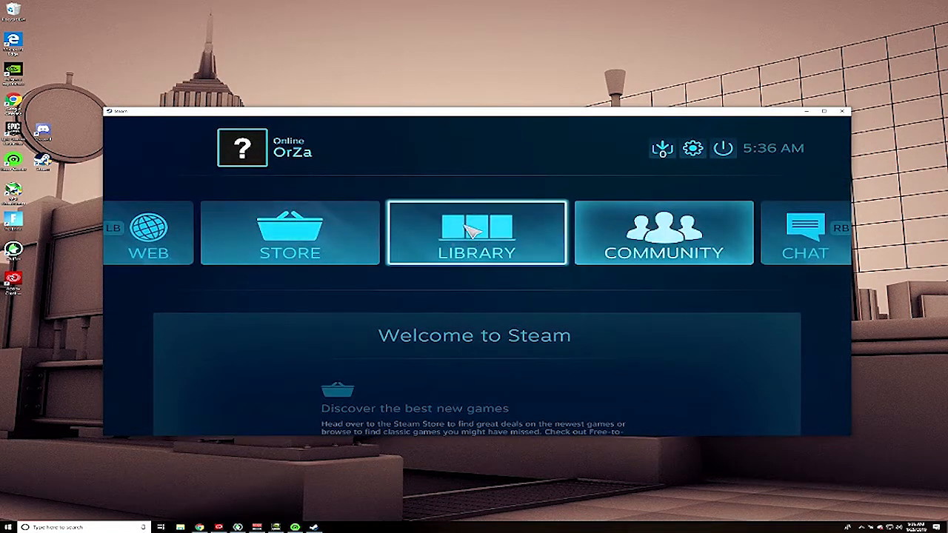
pyautogui.click(477, 235)
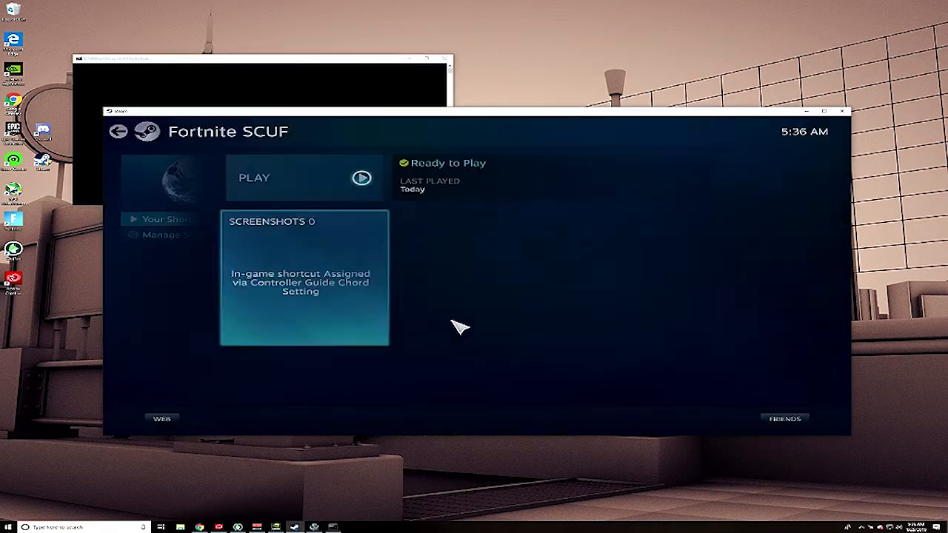
# Step: Configure the PlayStation 4 Controller's Scuf Virtual Keybinds 2.2 joystick and a regular-press activator bound to 2
pyautogui.click(164, 235)
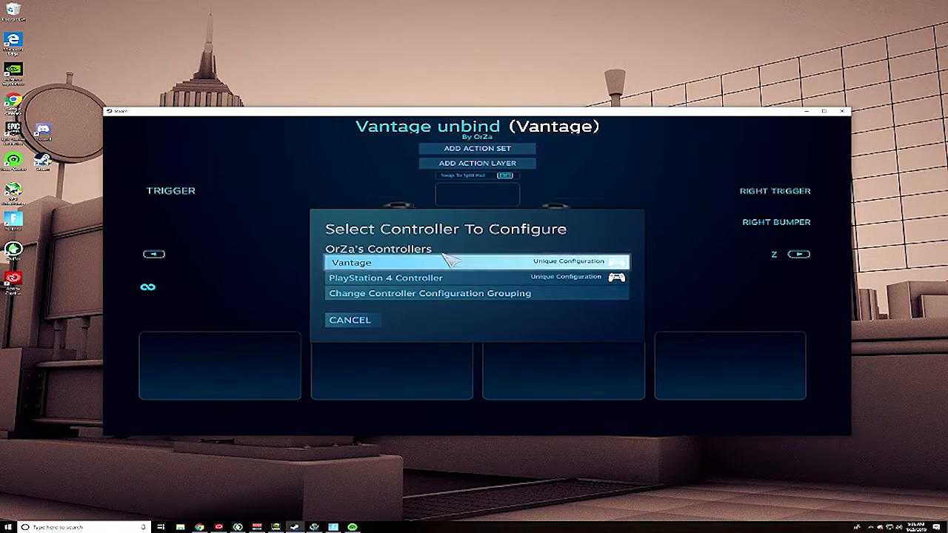
pyautogui.moveTo(567, 289)
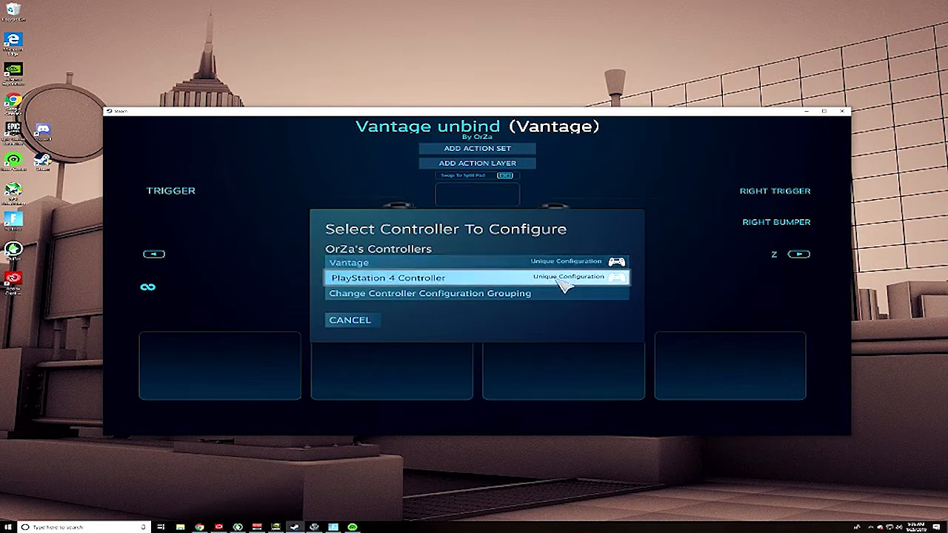
pyautogui.click(387, 277)
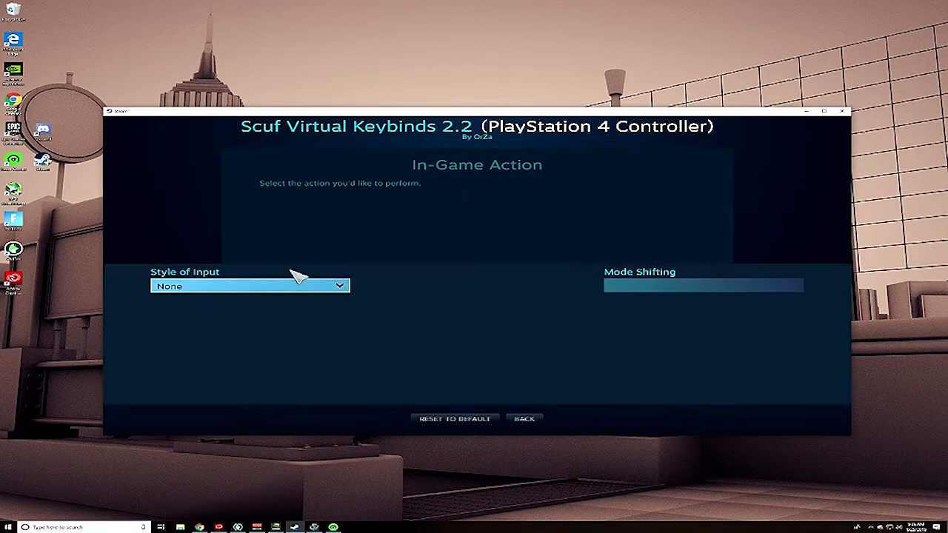
pyautogui.click(525, 419)
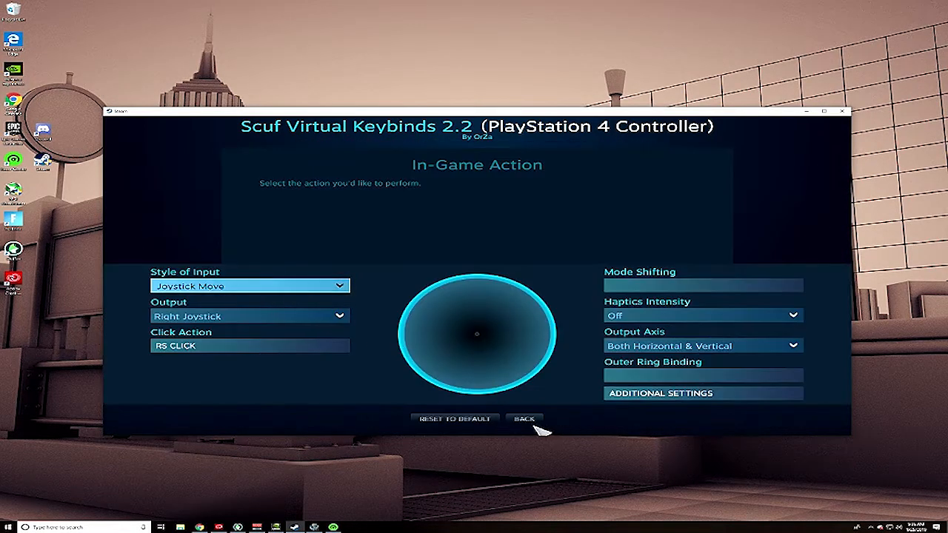
pyautogui.click(522, 418)
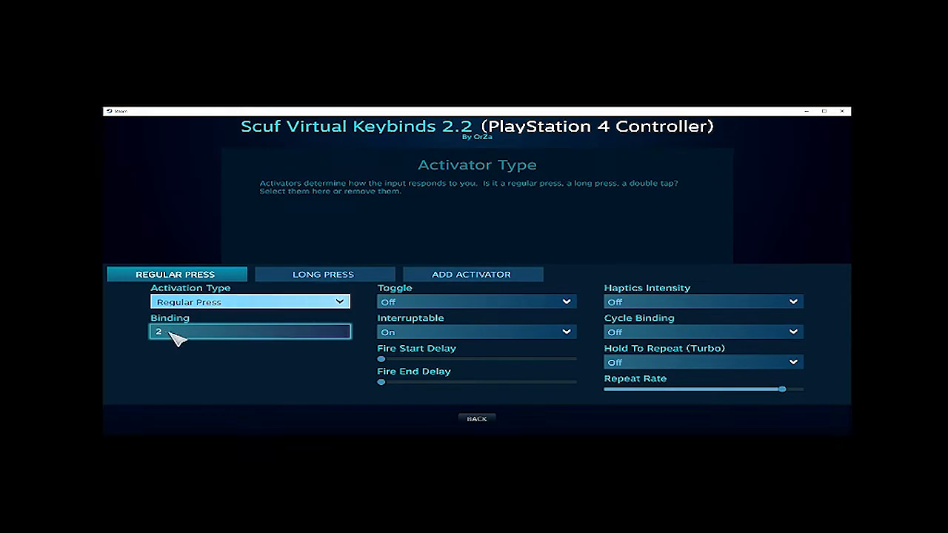
# Step: Go back from Activator Type to the A Button Binding face-button pad page
pyautogui.click(325, 274)
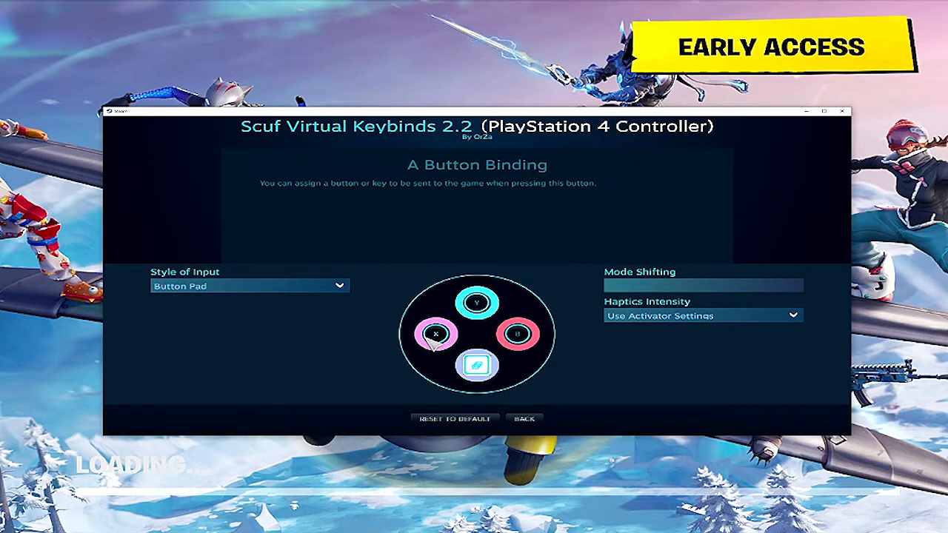
# Step: Nudge the right joystick's Custom Response Curve slider slightly higher and return to joystick move settings
pyautogui.click(534, 418)
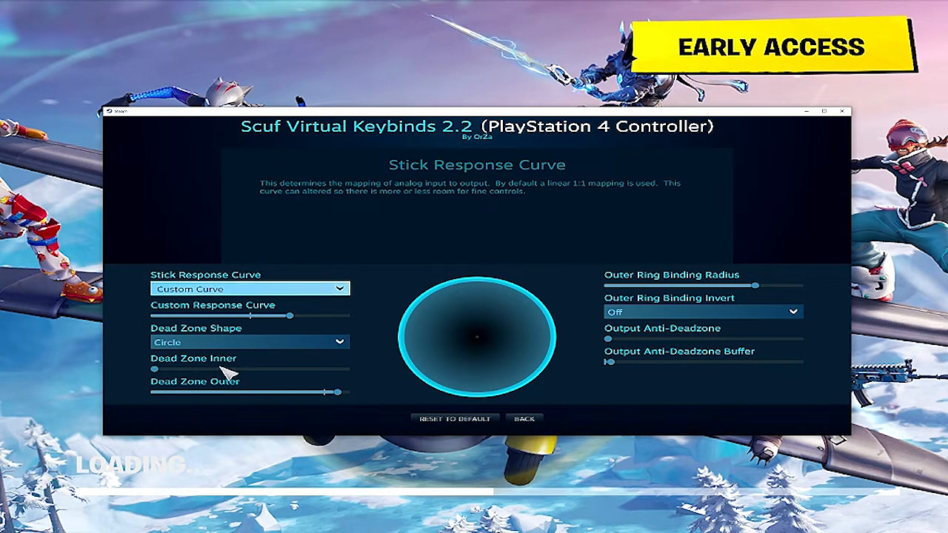
pyautogui.moveTo(270, 316); pyautogui.dragTo(289, 316)
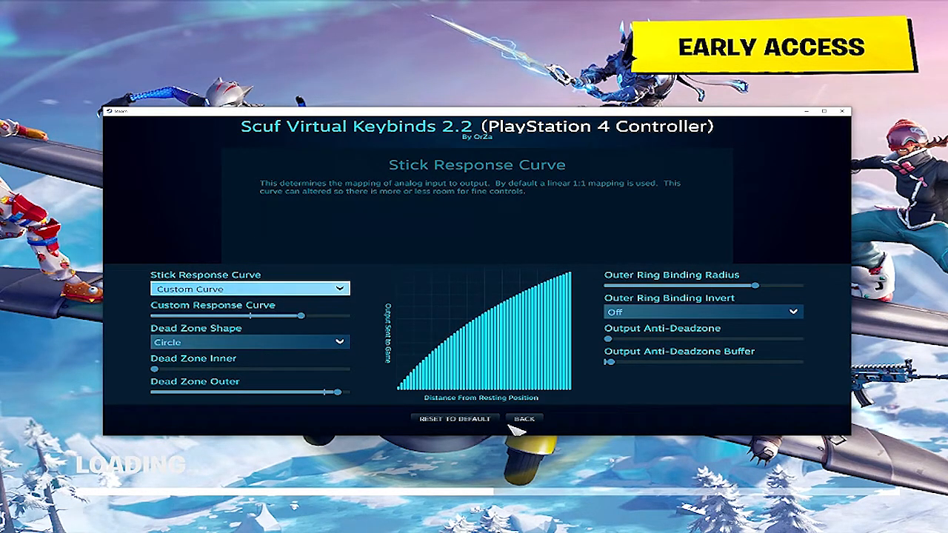
pyautogui.click(525, 419)
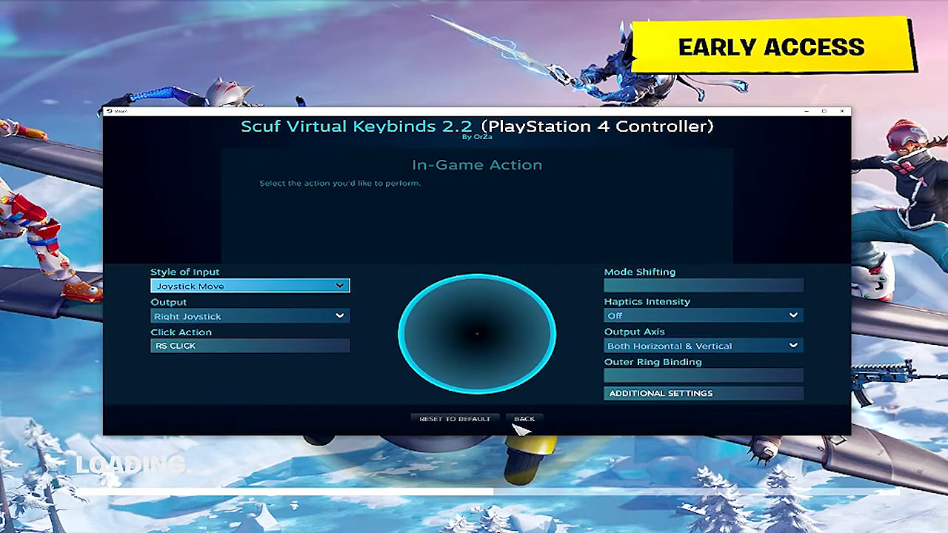
# Step: Exit the controller configurator, leaving Fortnite's Creative Prefabs inventory showing
pyautogui.click(525, 419)
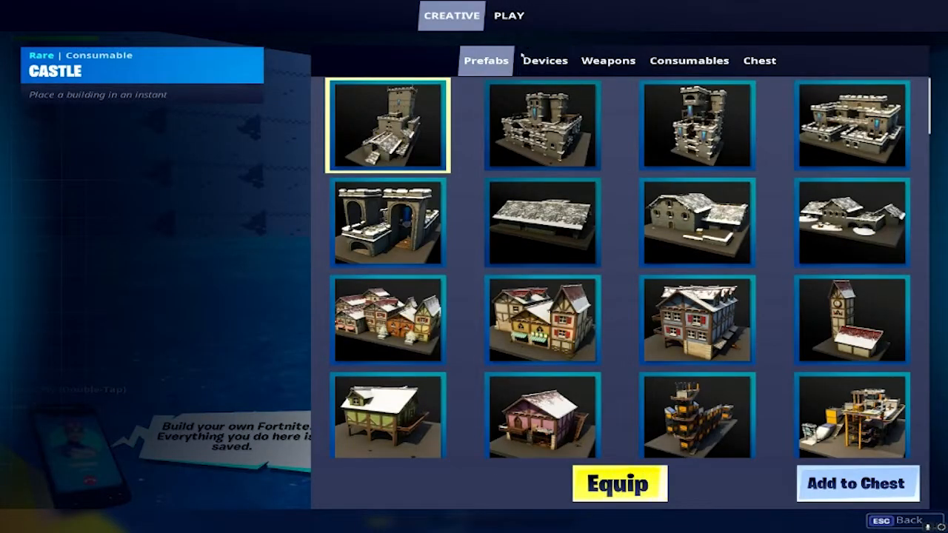
# Step: Equip the Suppressed Submachine Gun from the Creative inventory's Weapons tab
pyautogui.click(609, 61)
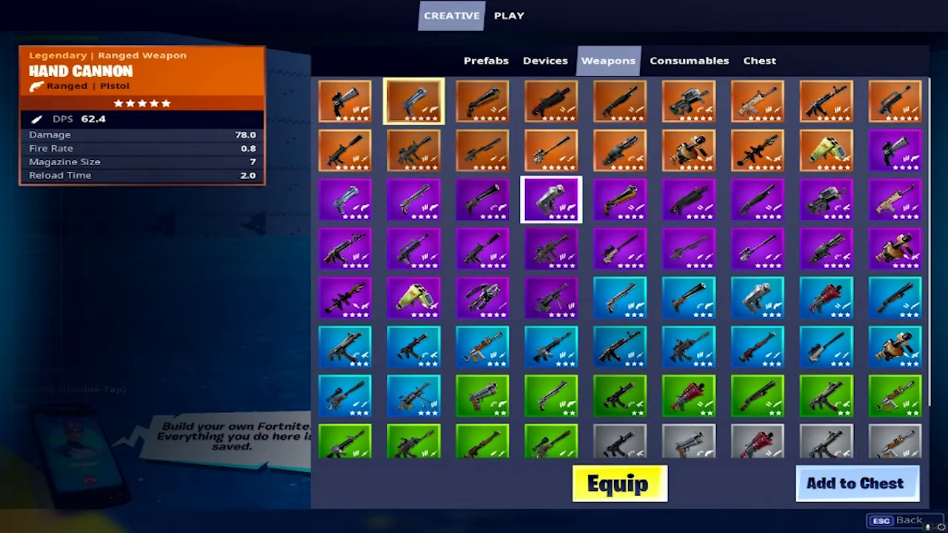
pyautogui.click(619, 400)
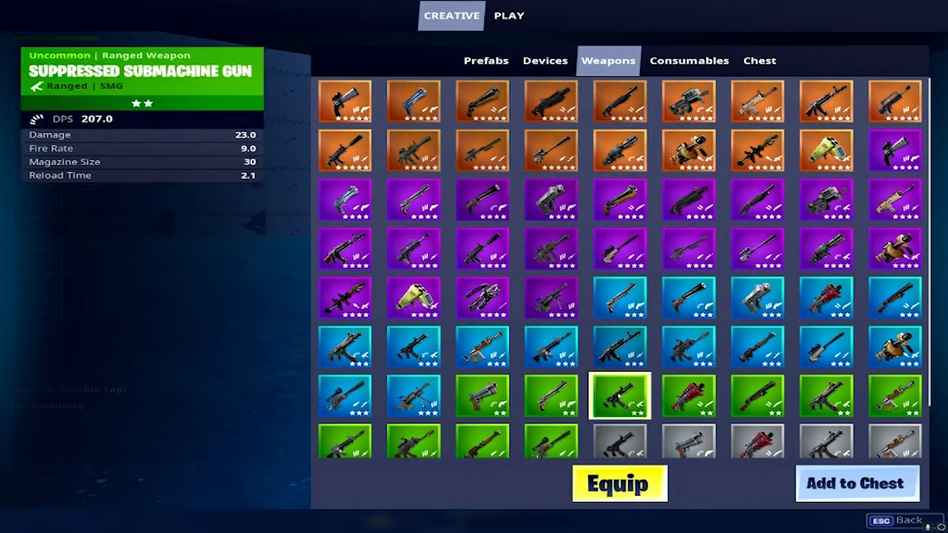
pyautogui.click(612, 483)
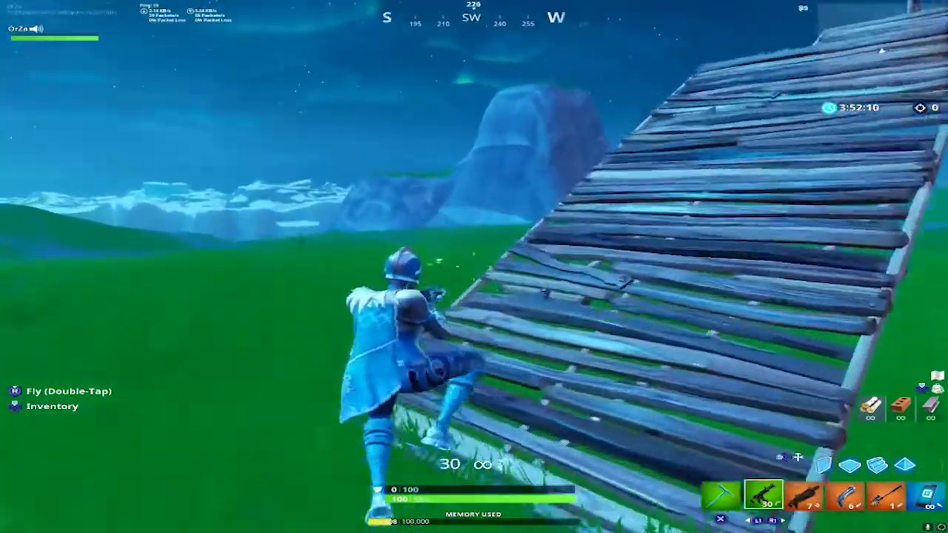
# Step: Alt-Tab out of Fortnite and force-quit Steam Big Picture mode
pyautogui.click(474, 266)
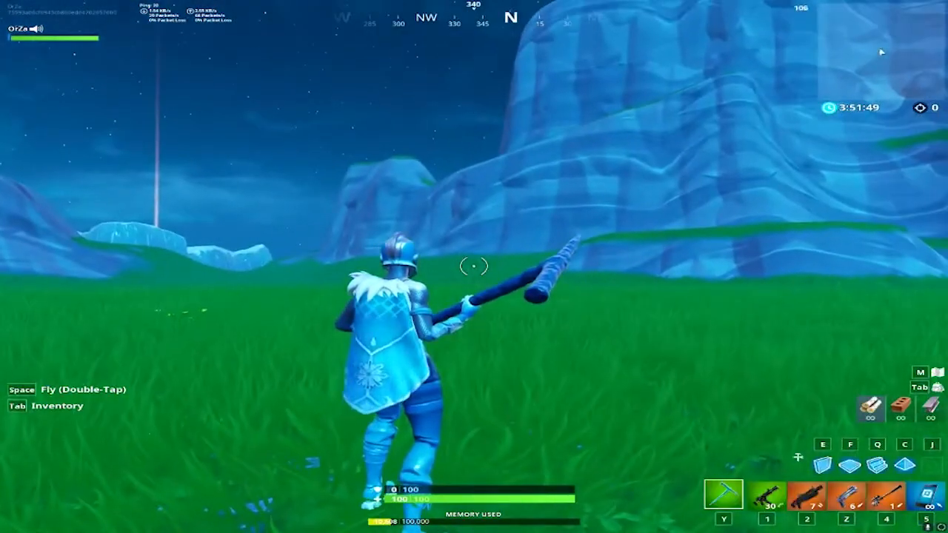
pyautogui.press('alt+tab')
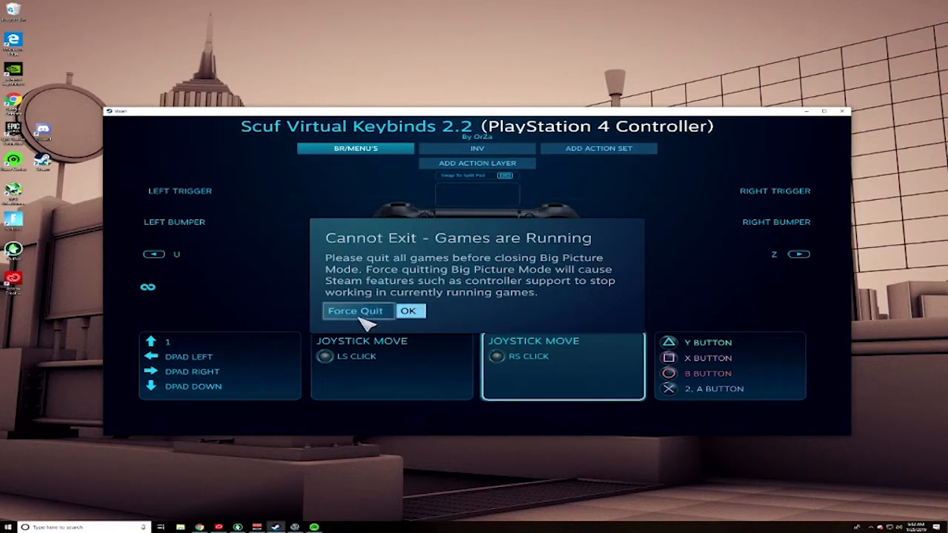
pyautogui.click(357, 311)
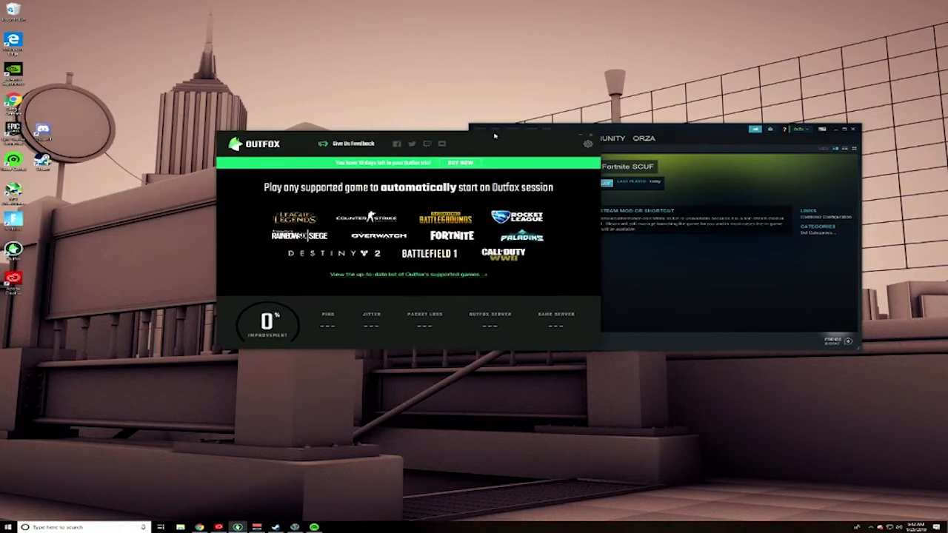
pyautogui.moveTo(456, 344)
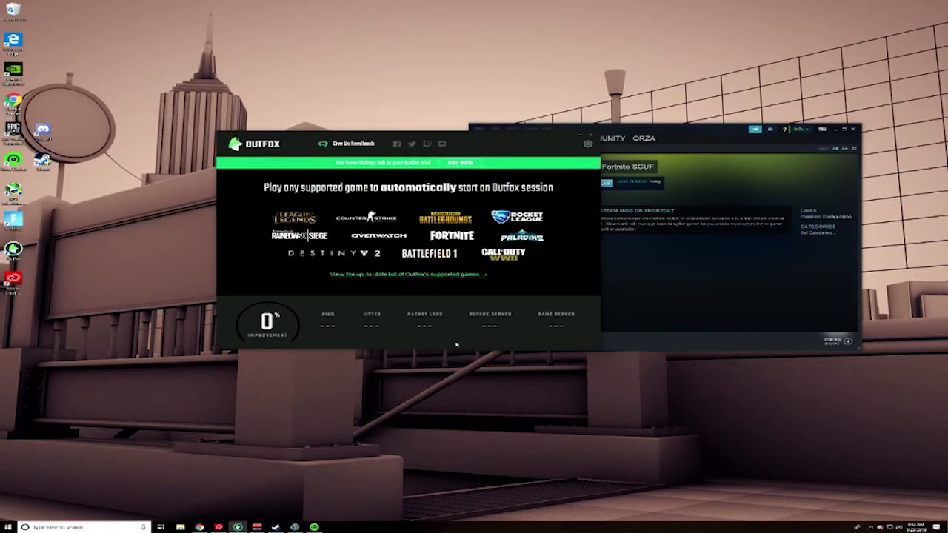
pyautogui.moveTo(532, 313)
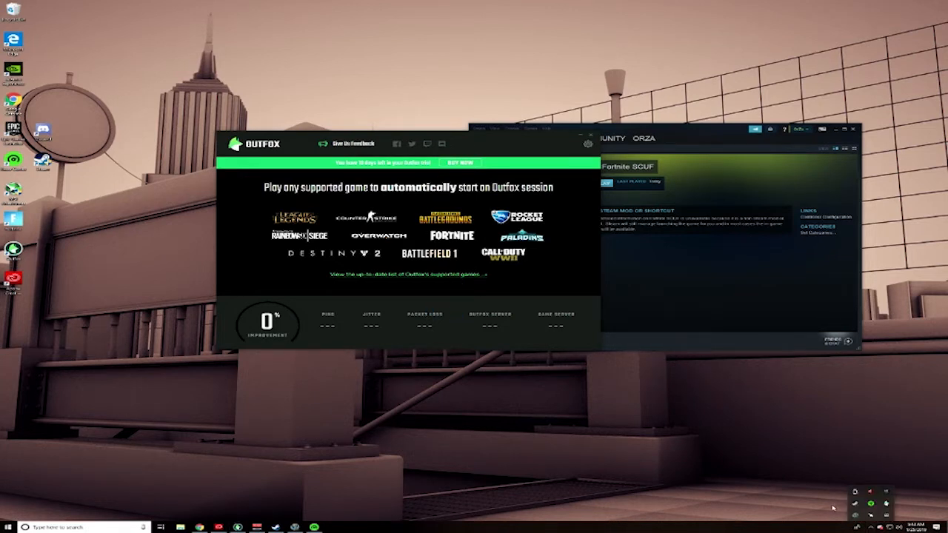
pyautogui.moveTo(496, 152)
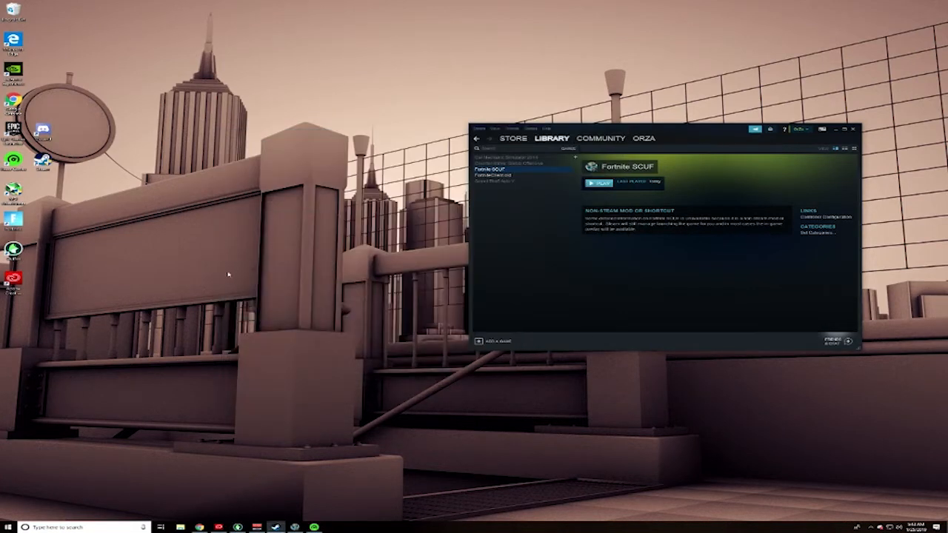
pyautogui.moveTo(405, 389)
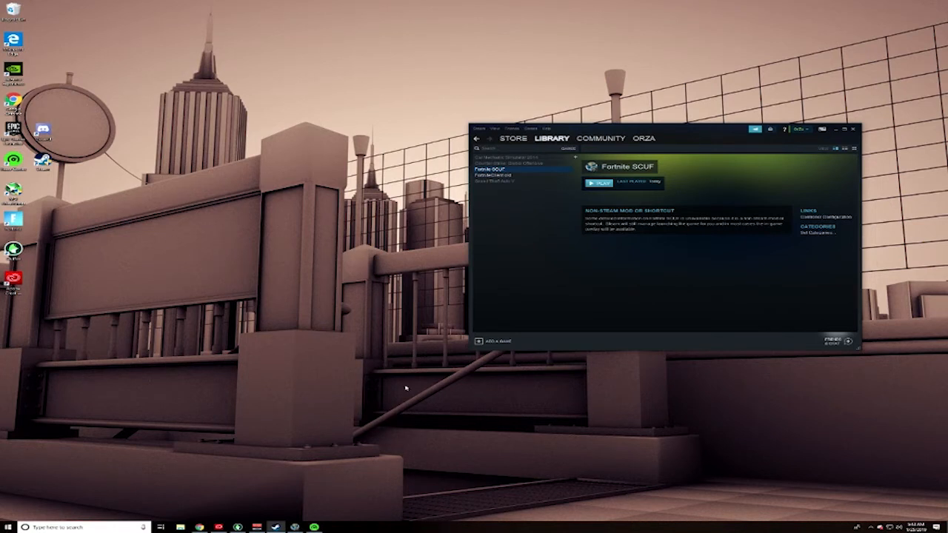